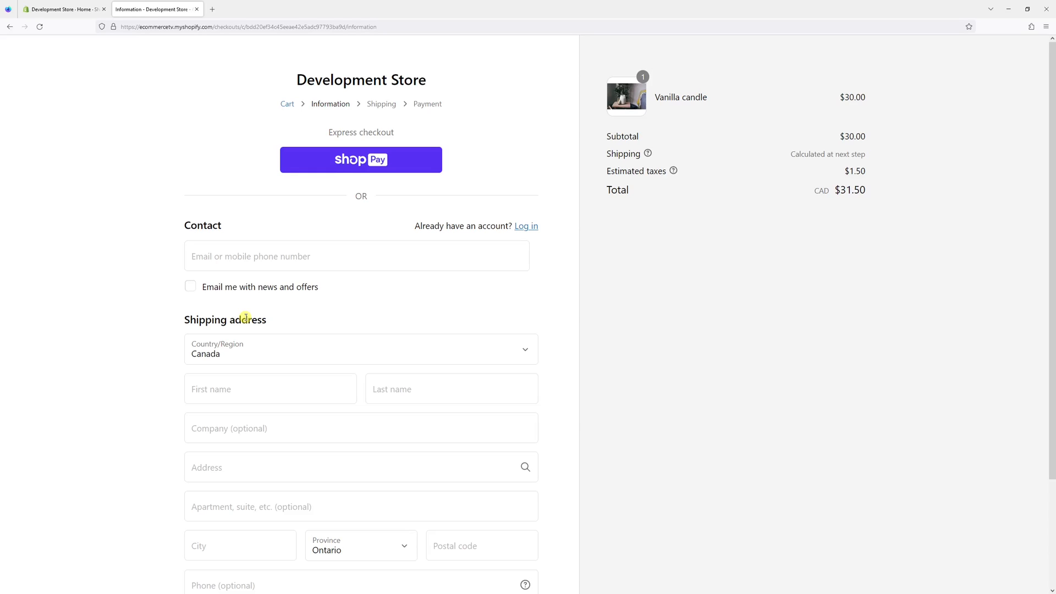
mouse_move(331, 273)
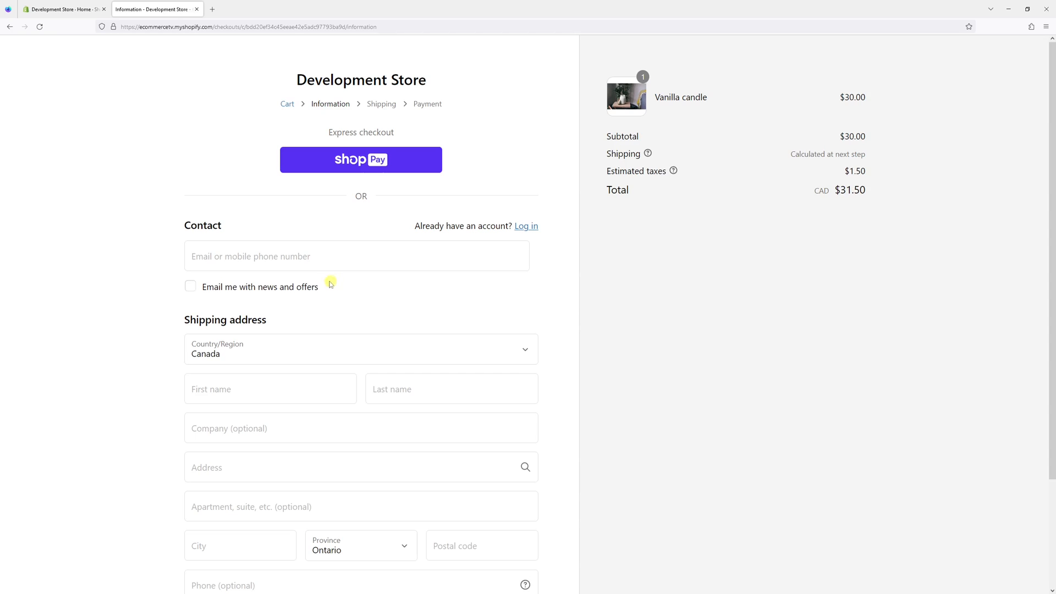
mouse_move(205, 286)
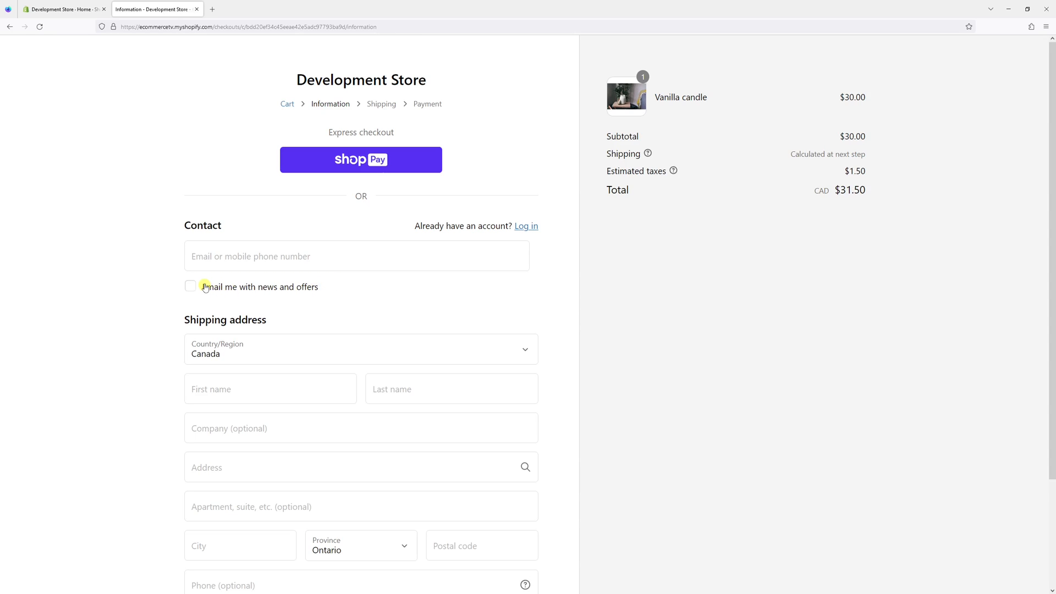
mouse_move(326, 295)
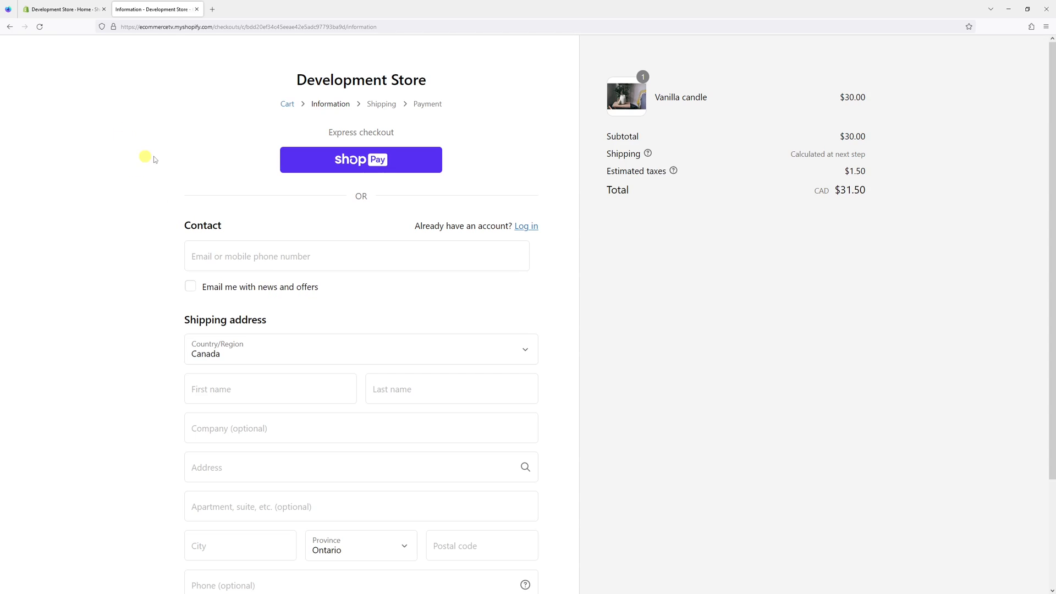
- From the admin tab, reach Online Store > Themes and edit the current Dawn theme's default content
click(60, 9)
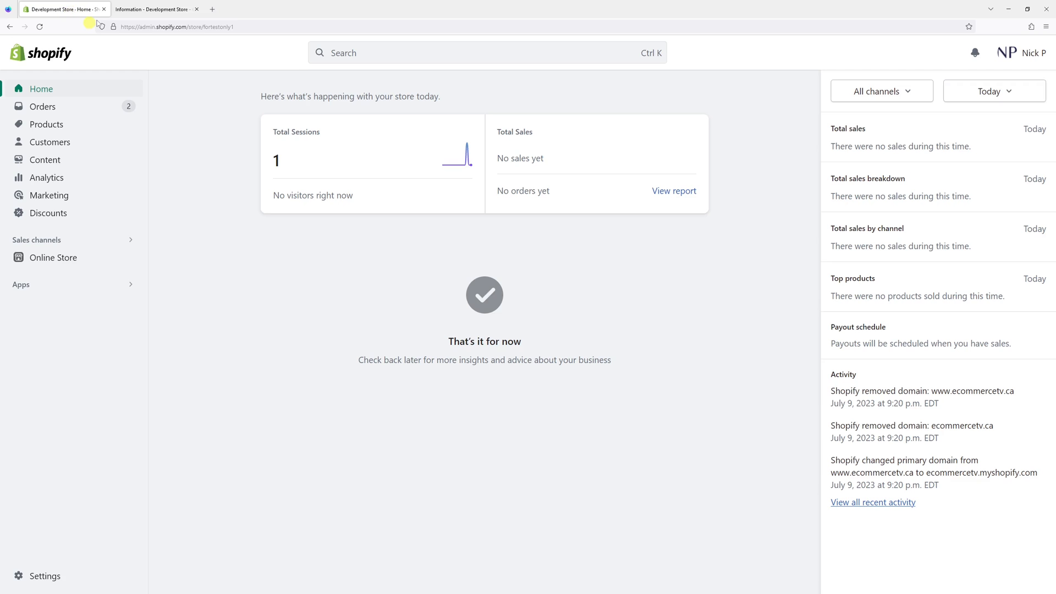
mouse_move(118, 149)
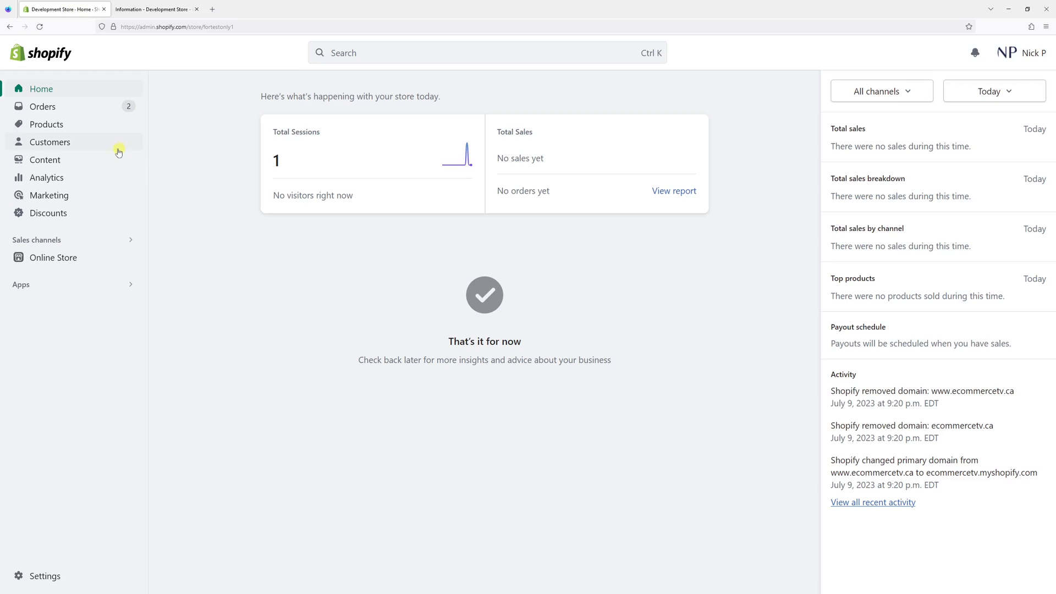
click(53, 257)
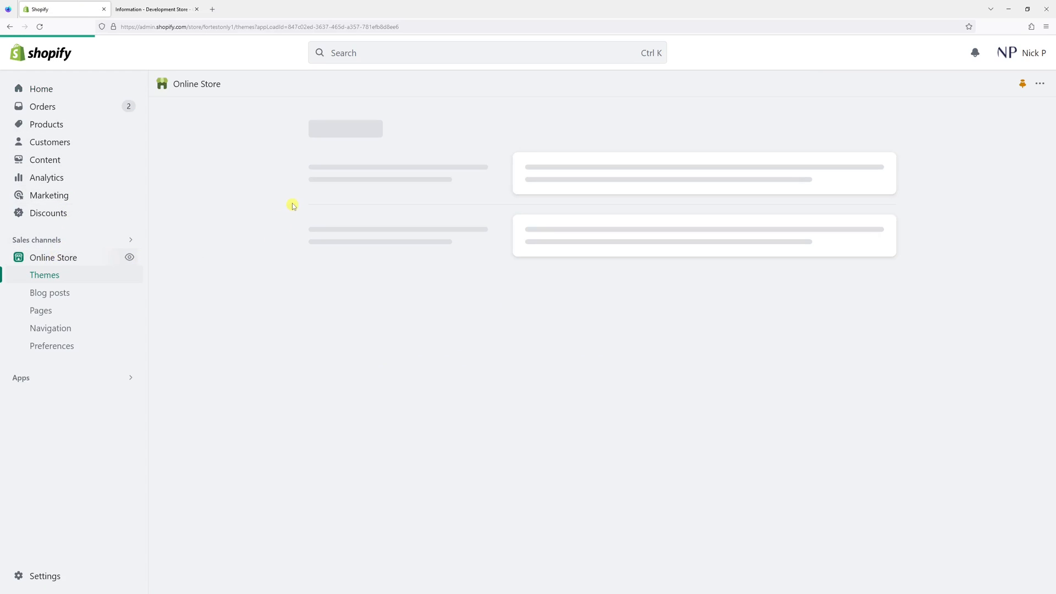
mouse_move(444, 260)
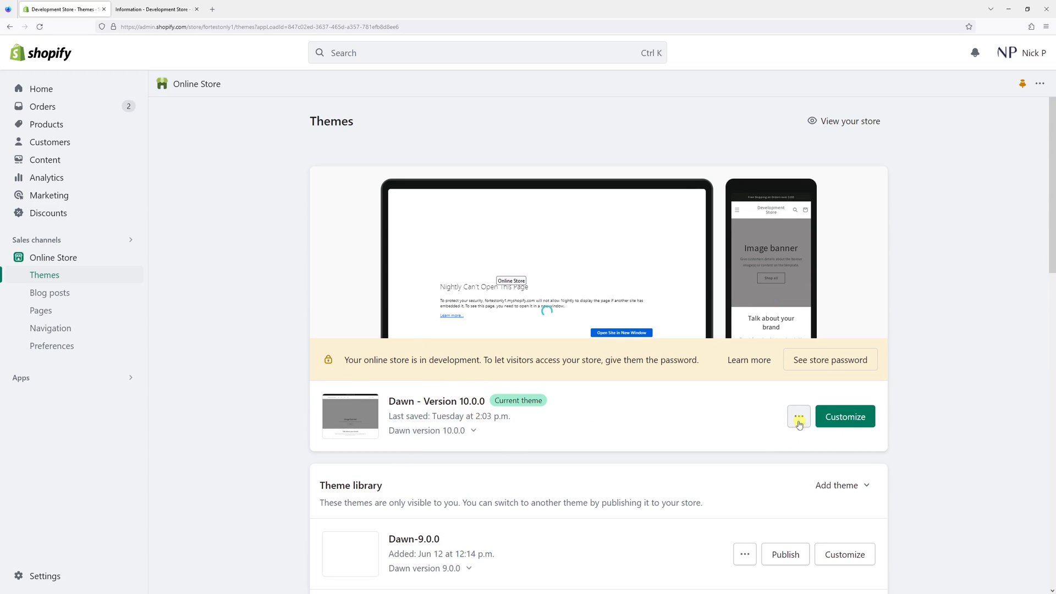
click(799, 416)
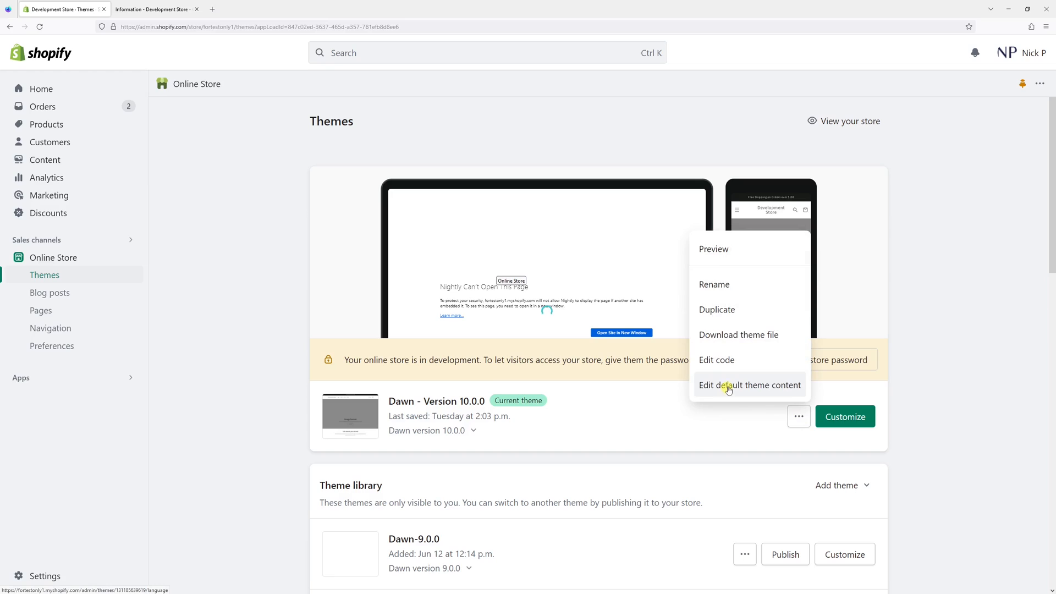
click(749, 385)
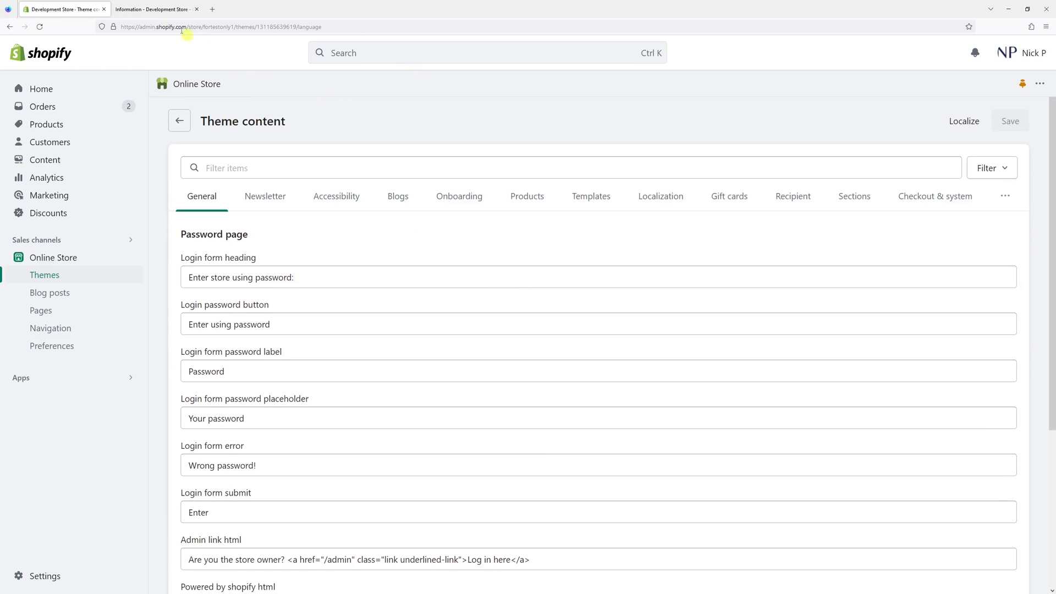
- Filter theme content by 'Email me with news and offers' copied from the checkout tab
click(152, 8)
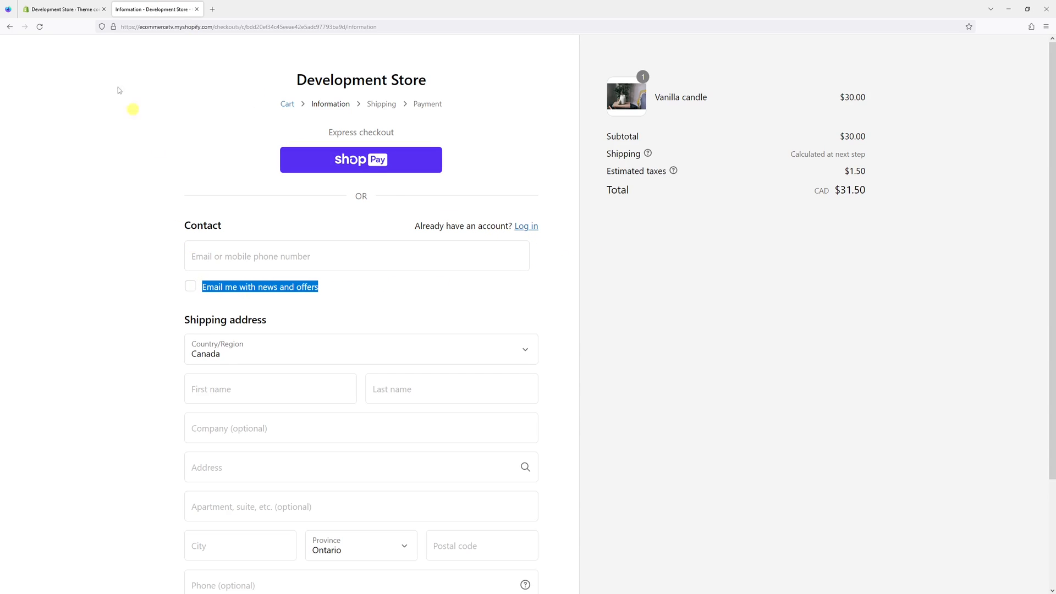
click(61, 8)
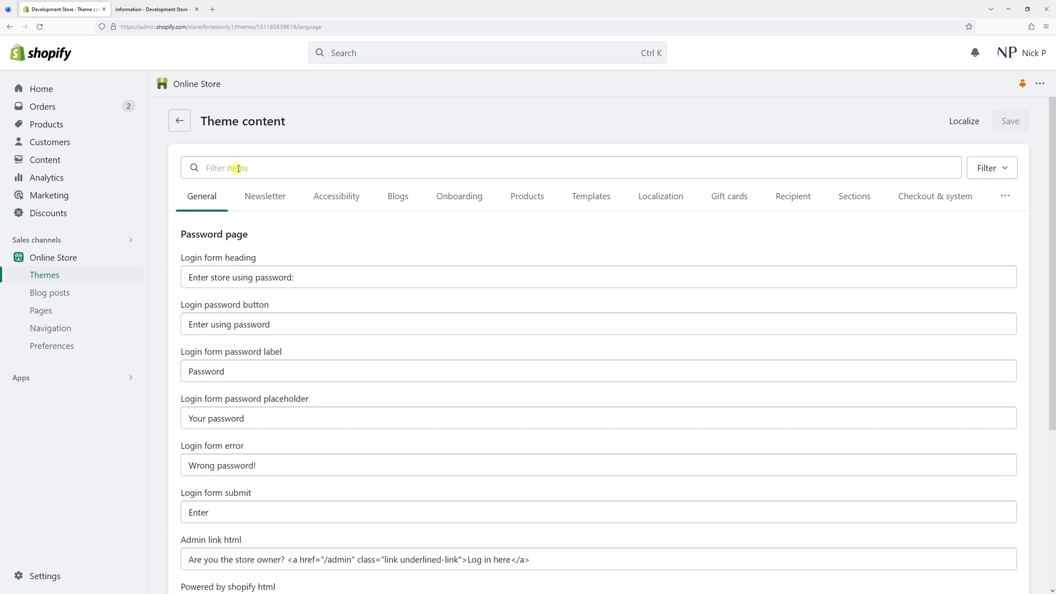
text(Email me with news and offers)
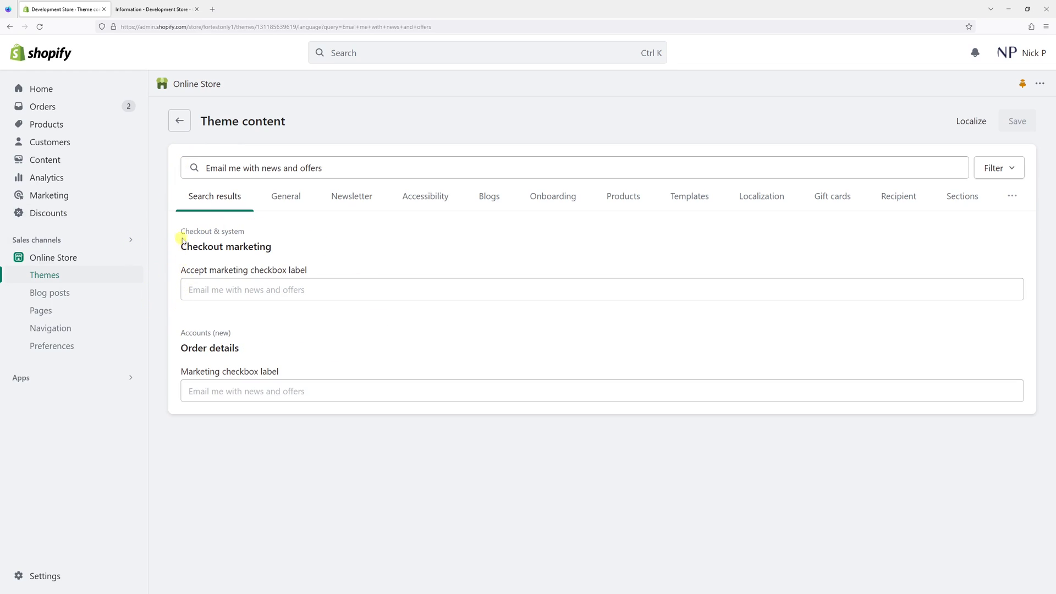
mouse_move(182, 270)
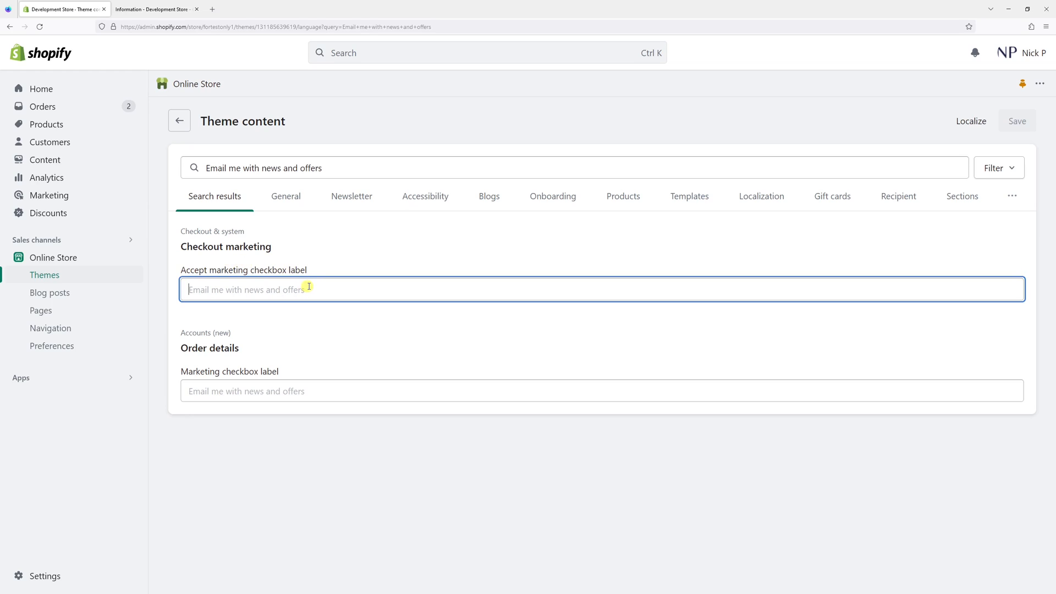
- Change the checkout marketing checkbox label to 'Subscribe to our newsletter!' and save
text(S)
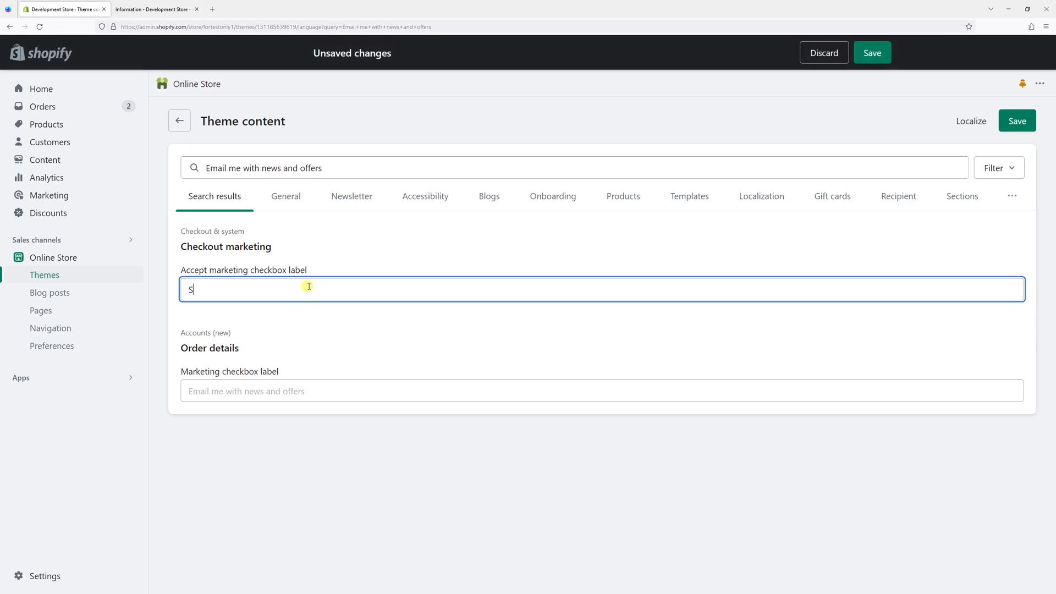
text(ubscrivbe)
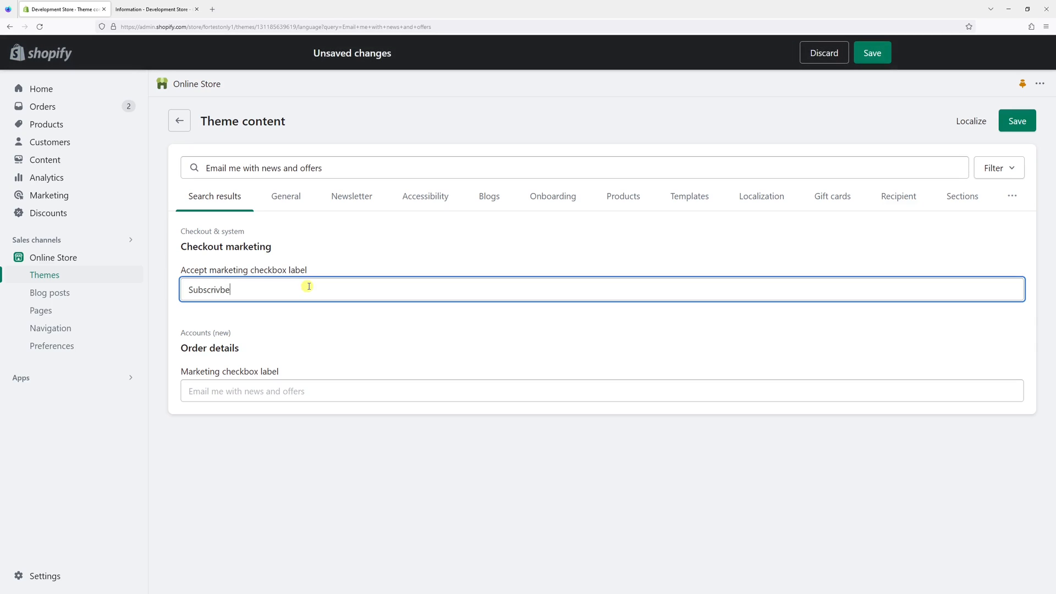
text(Subscribe to our newsletter)
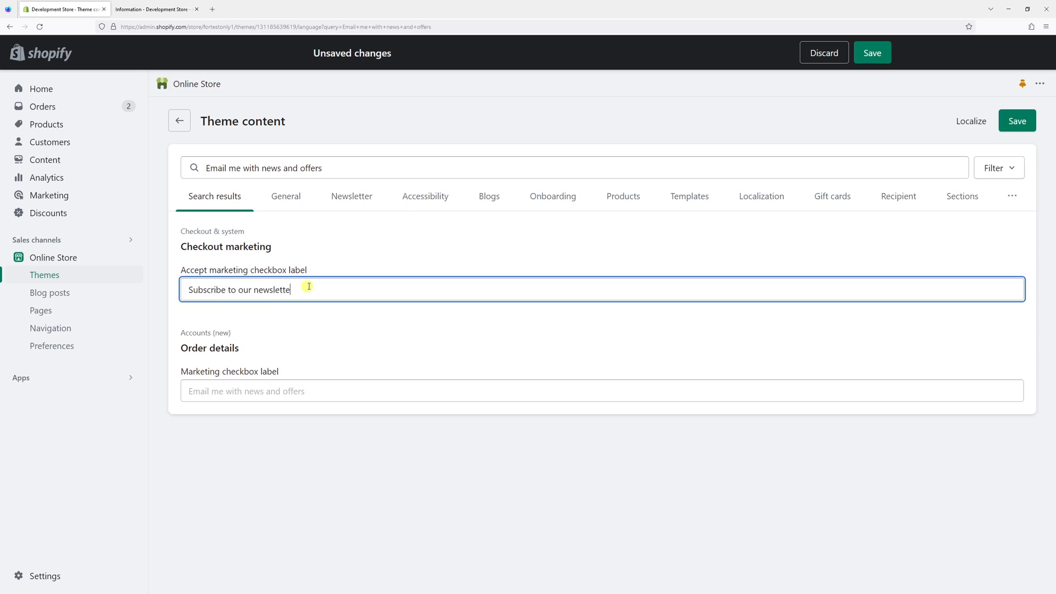
text(!)
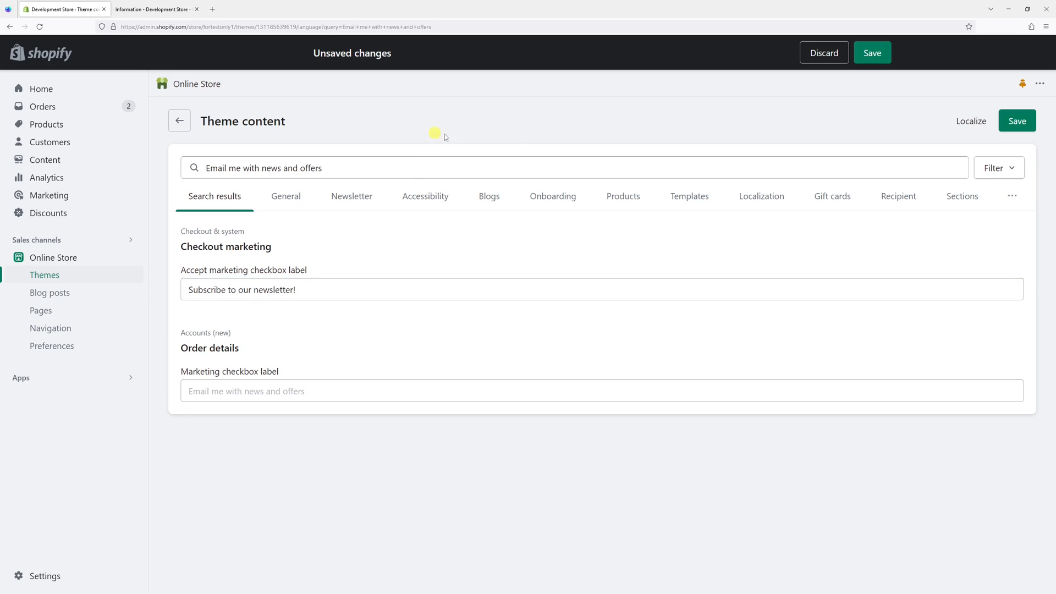
click(1018, 121)
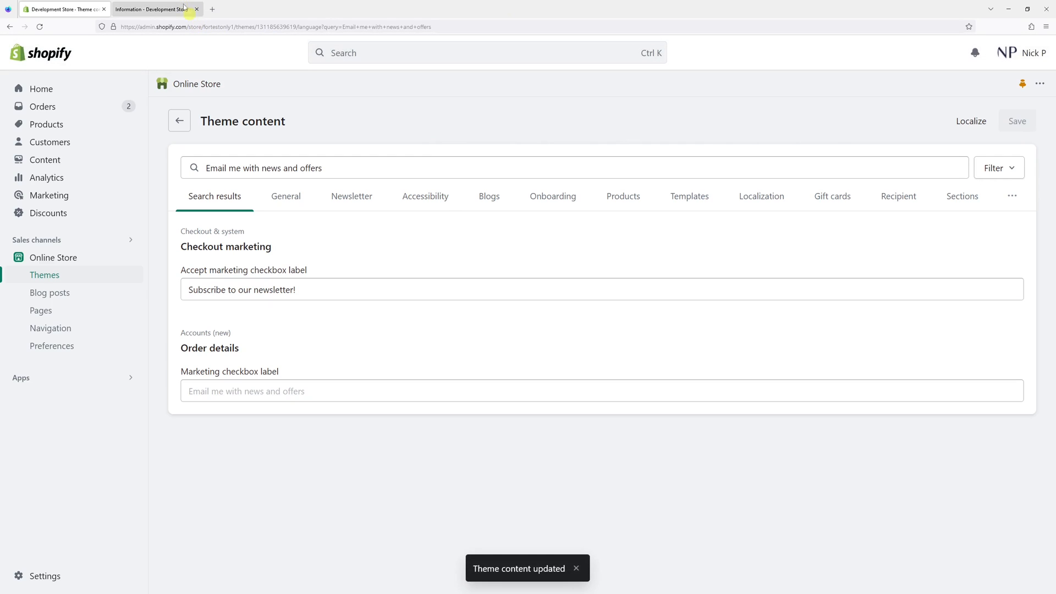
- Reload the checkout page to confirm the label reads 'Subscribe to our newsletter!'
click(155, 9)
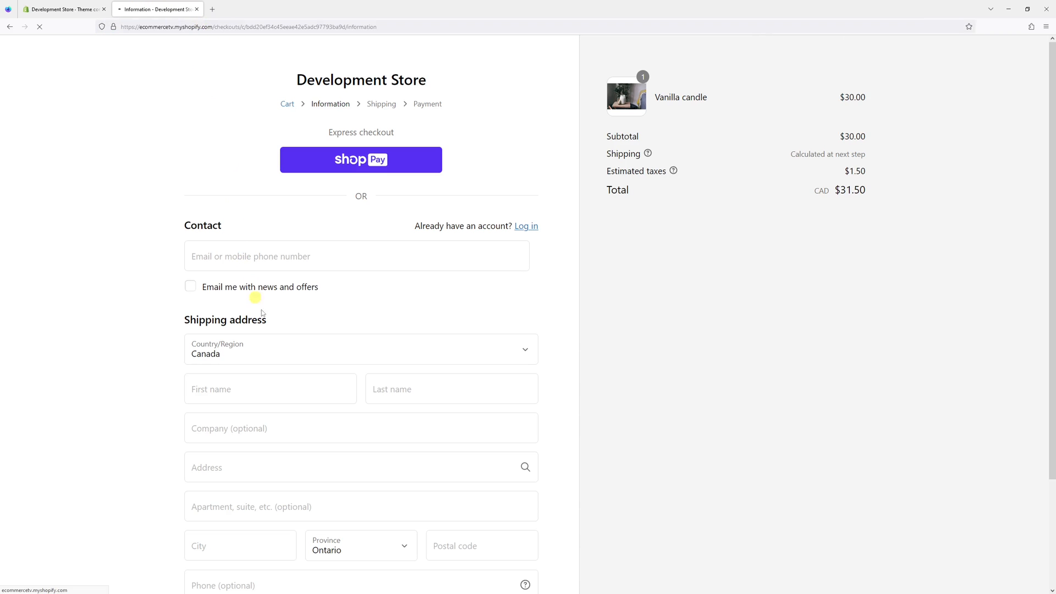
click(357, 256)
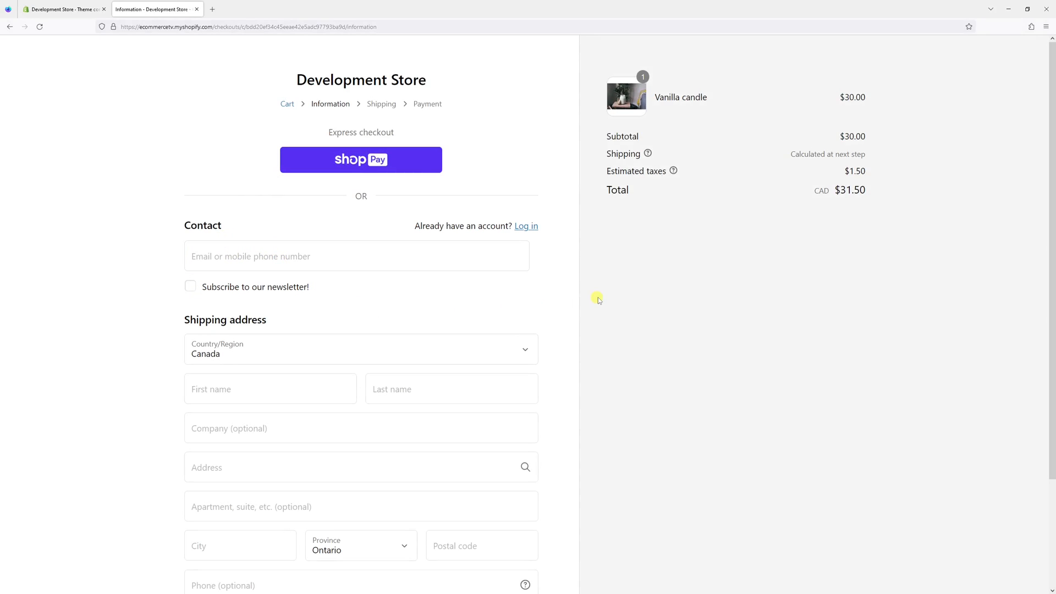
mouse_move(607, 297)
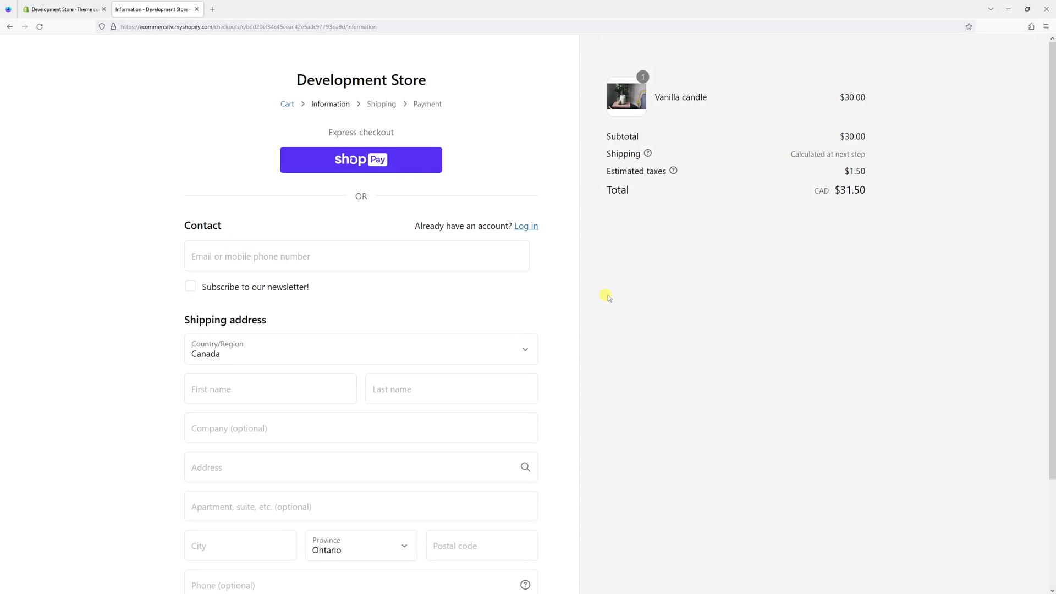